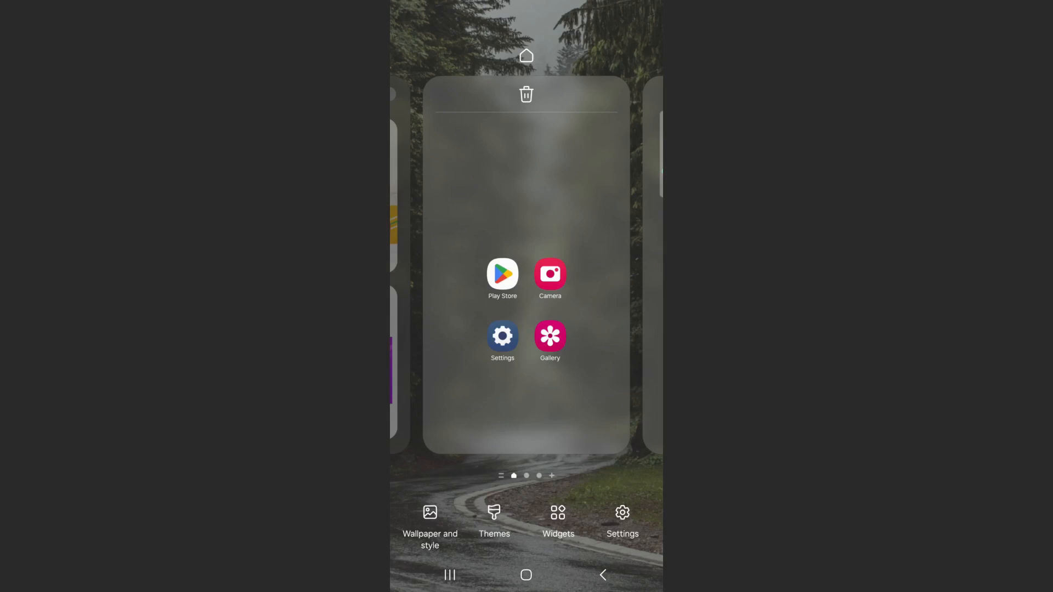
Enter the widget picker, collapse Recommended, and scroll the app list down toward Todoist.
left_click(558, 521)
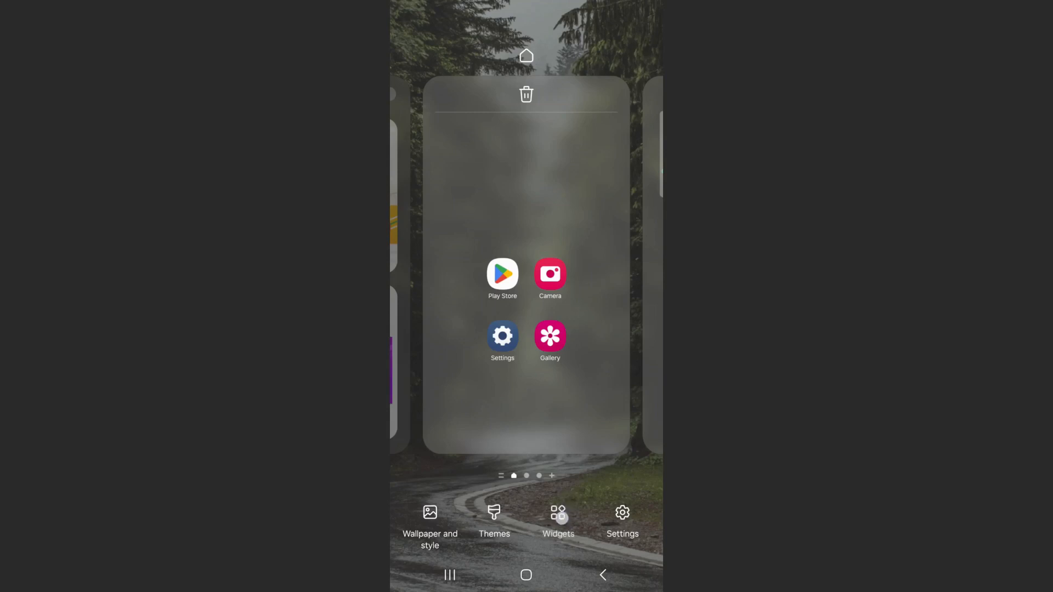
left_click(558, 516)
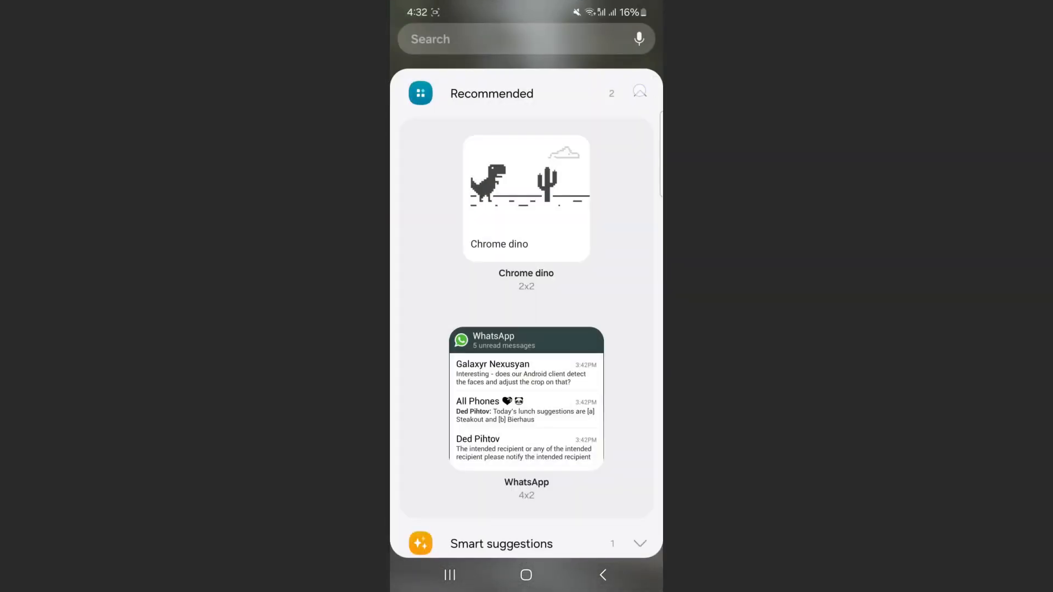
left_click(638, 93)
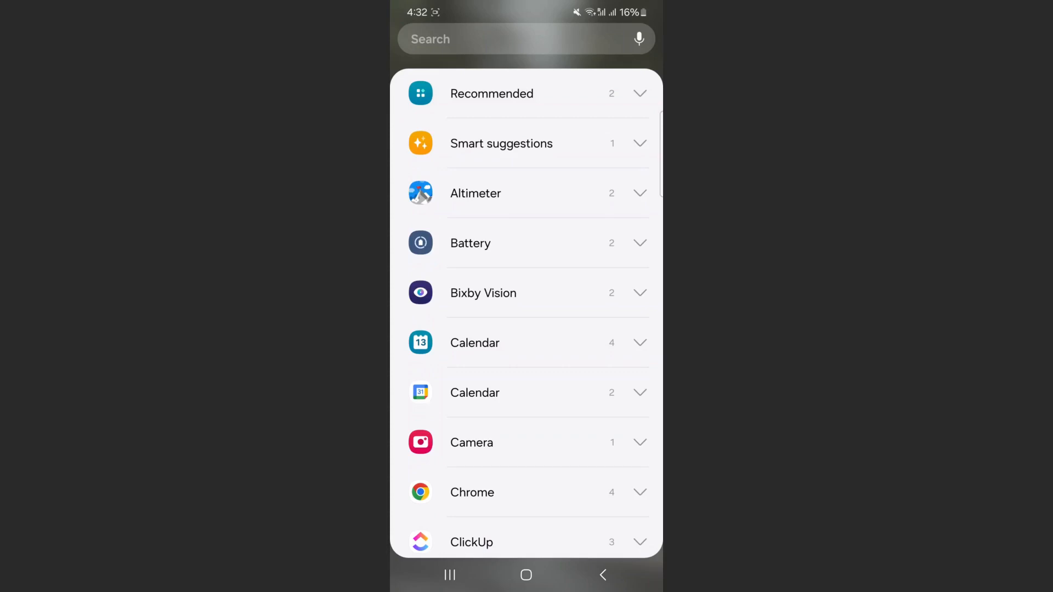
scroll("down", 3)
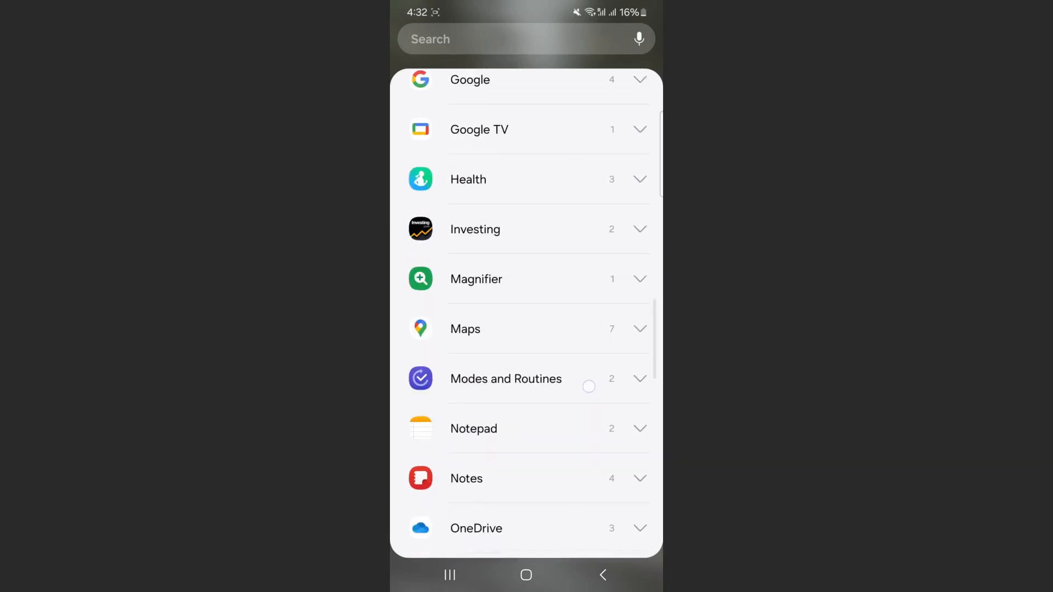
scroll("down", 3)
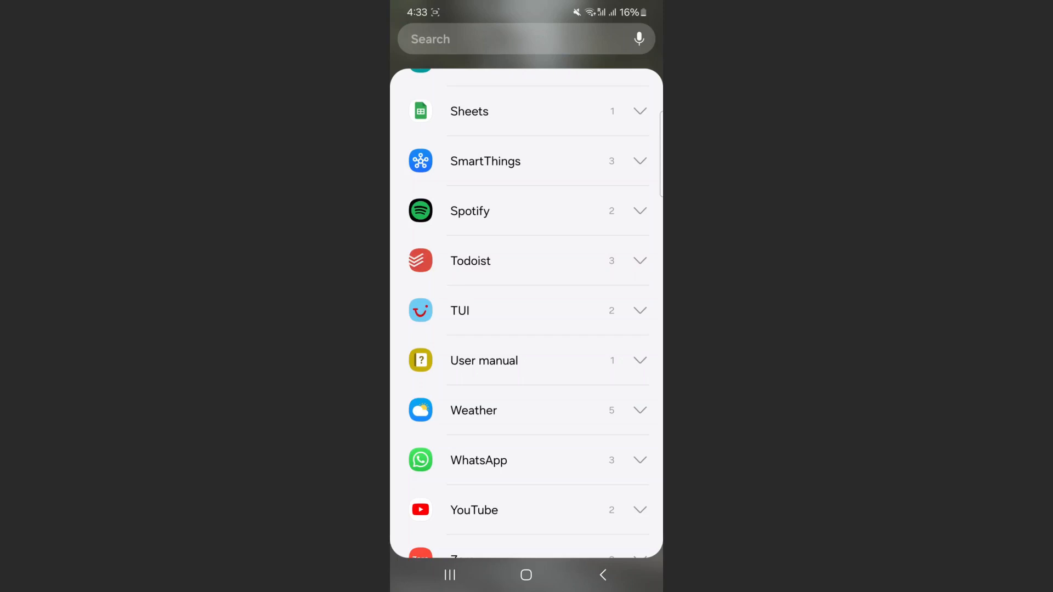
Expand Todoist's widgets and add the task list (4x3) widget to the home screen.
left_click(638, 261)
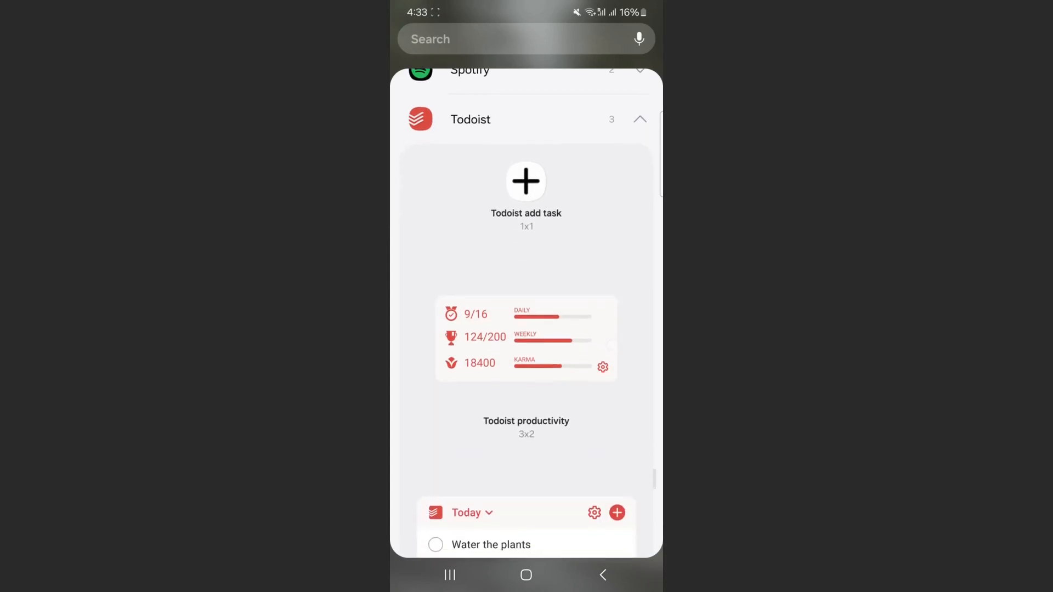
scroll("up", 3)
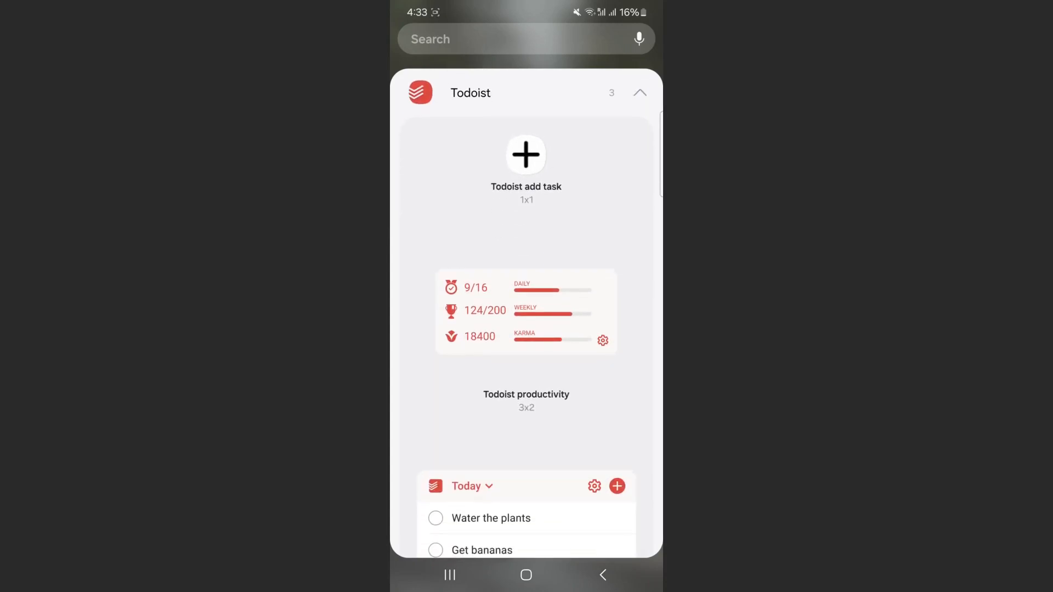
scroll("down", 3)
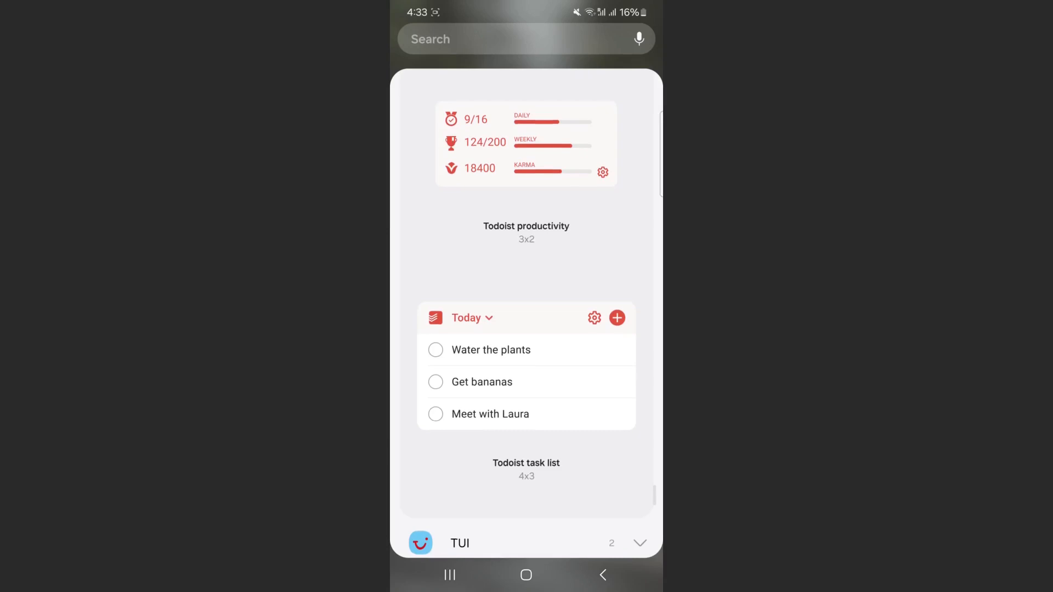
scroll("up", 3)
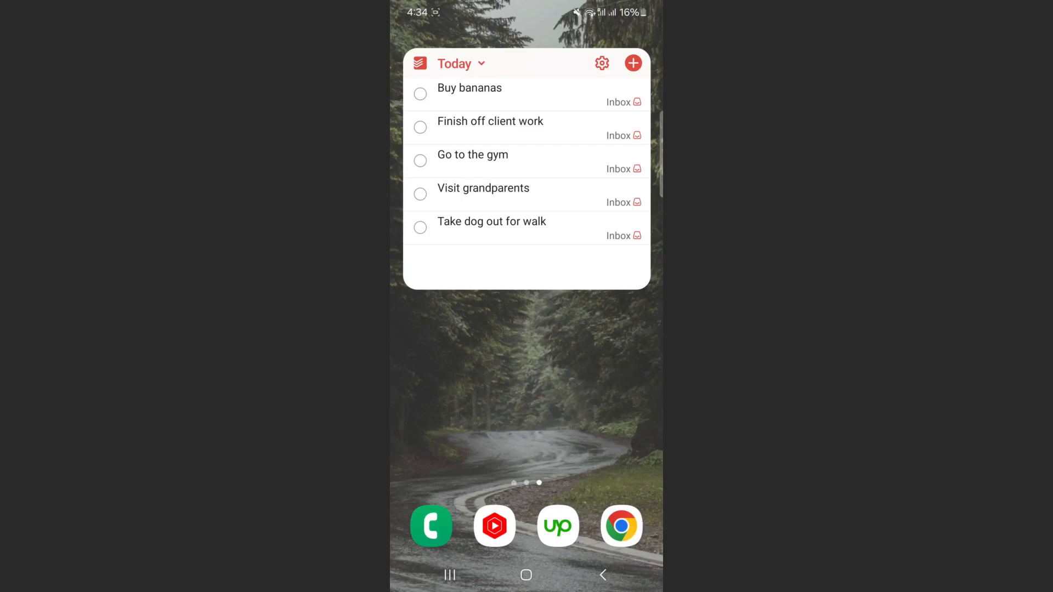
Start a new task from the widget's red + button, opening the Today/Inbox add-task sheet.
left_click(631, 63)
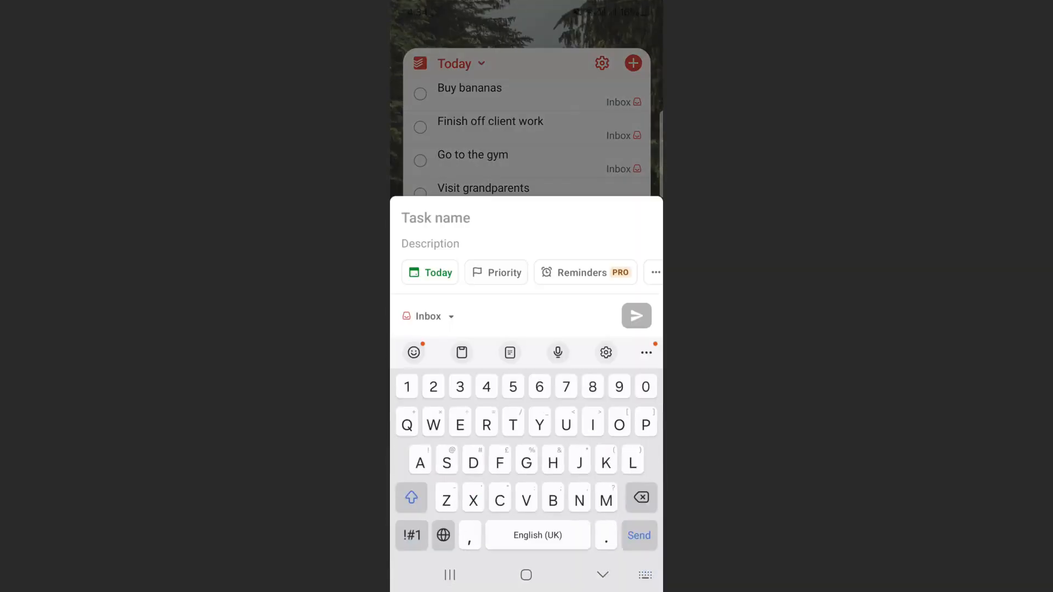